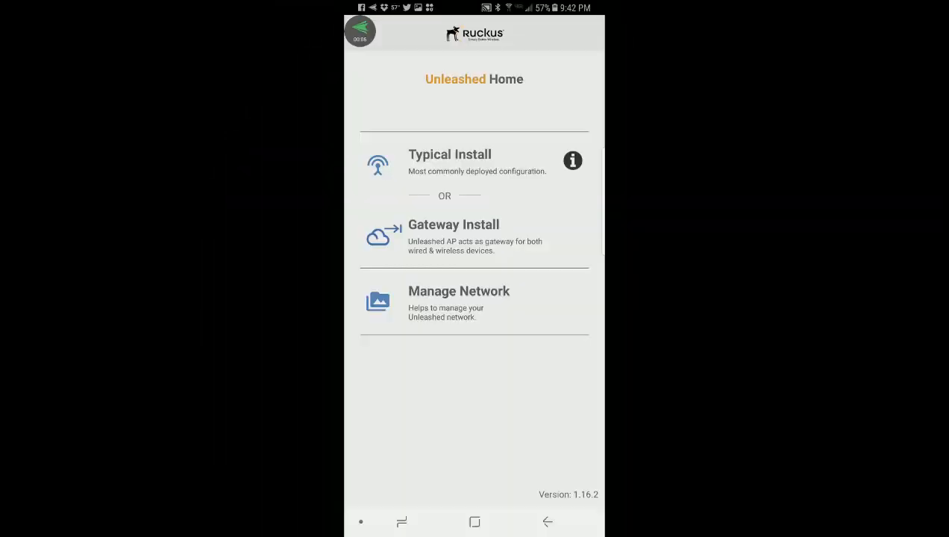
- Start a Typical Install of a new Unleashed network from the app home
left_click(475, 161)
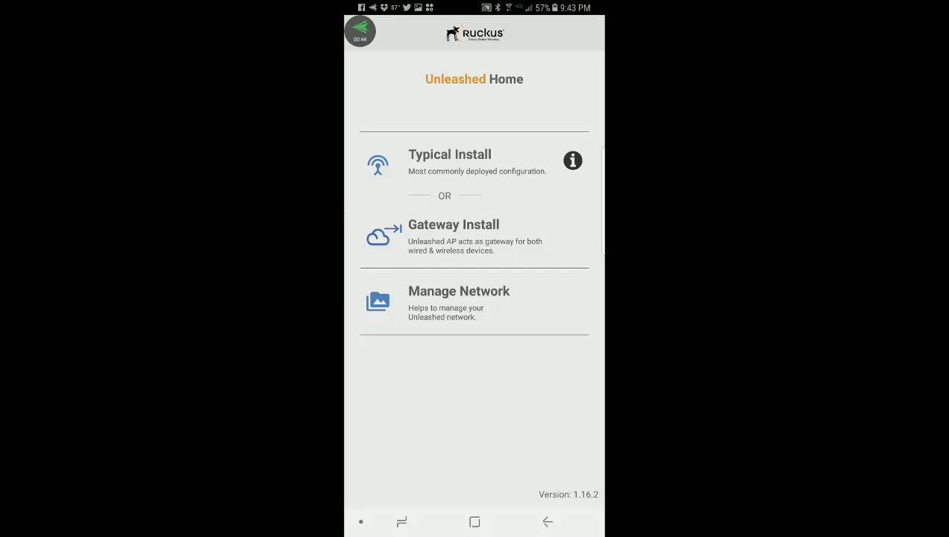
left_click(449, 154)
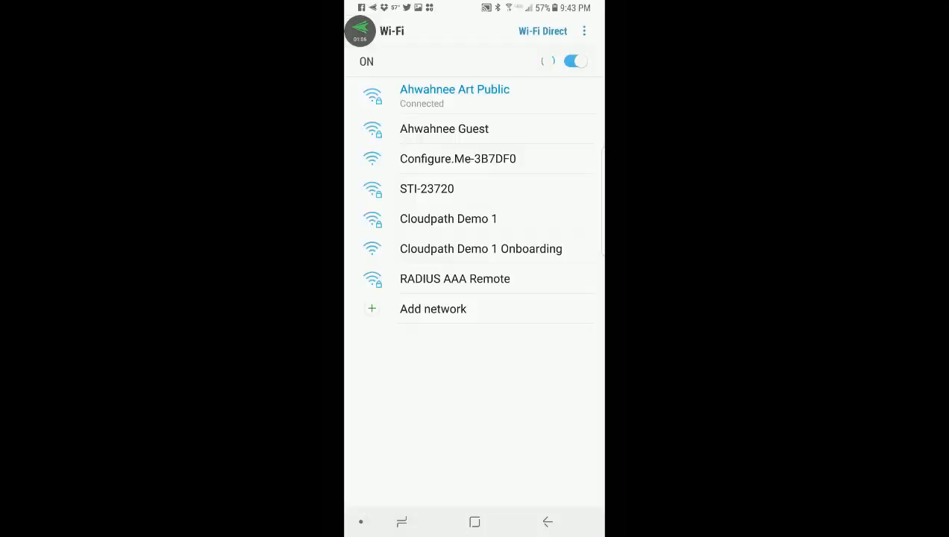
- Join the Configure.Me-3B7DF0 factory setup Wi-Fi network
left_click(458, 159)
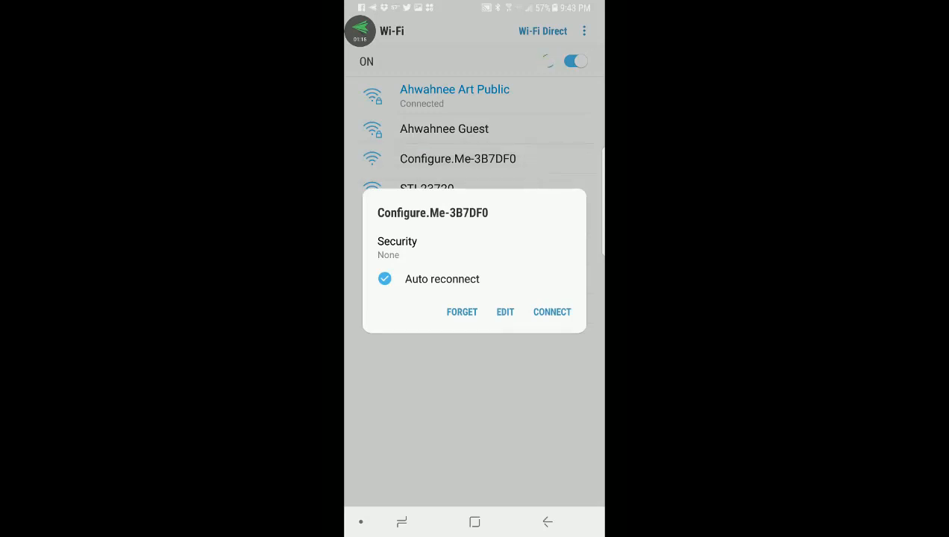
left_click(551, 312)
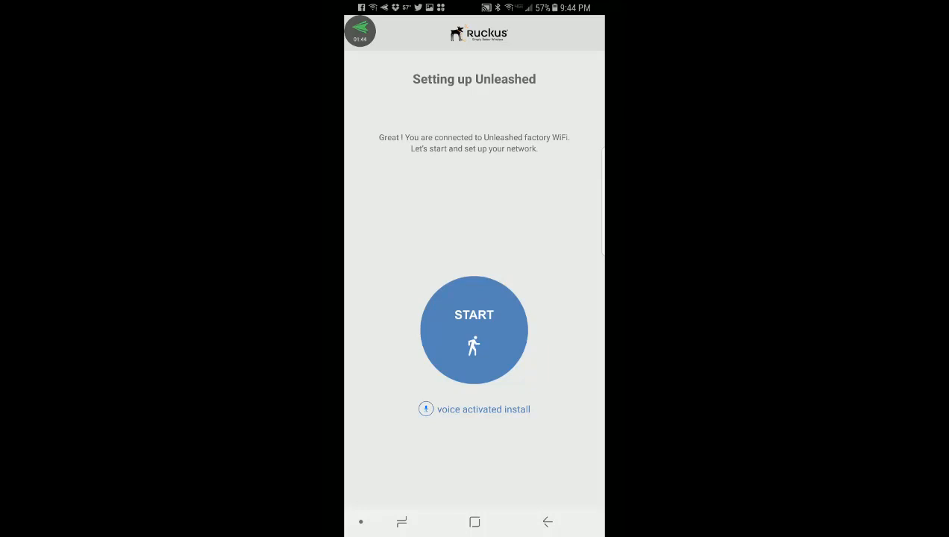
- Start the Unleashed setup wizard, reaching IP settings with DHCP address 192.168.8.120
left_click(474, 330)
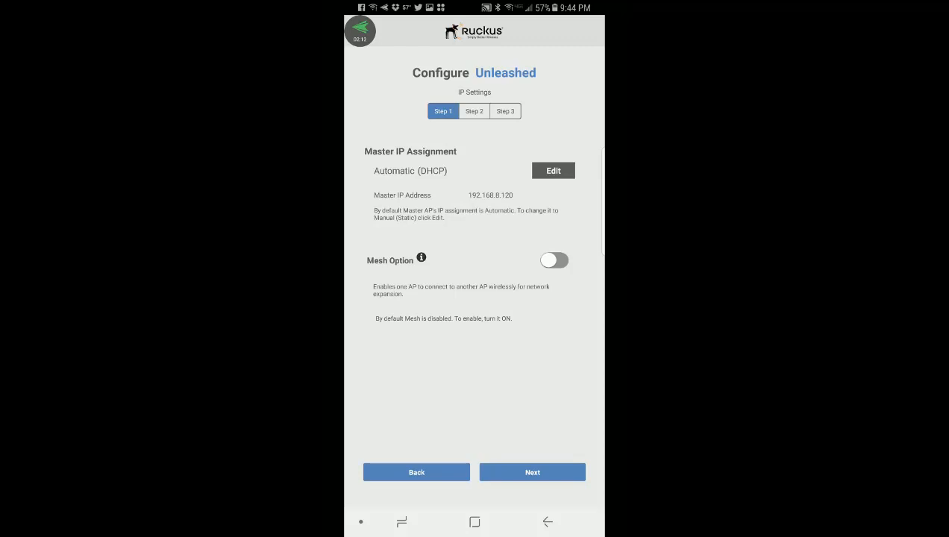
- Turn the Mesh option on and advance to the Wireless LAN step
left_click(554, 260)
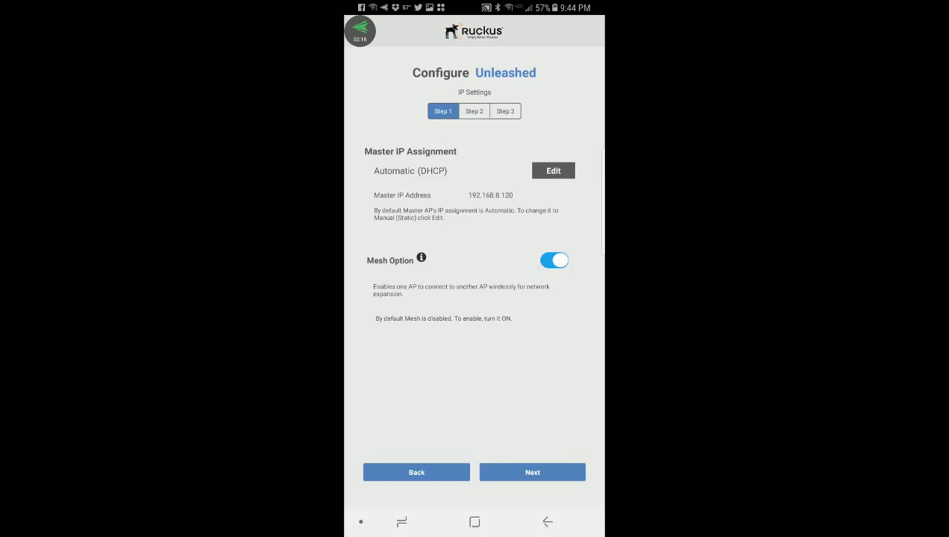
left_click(532, 472)
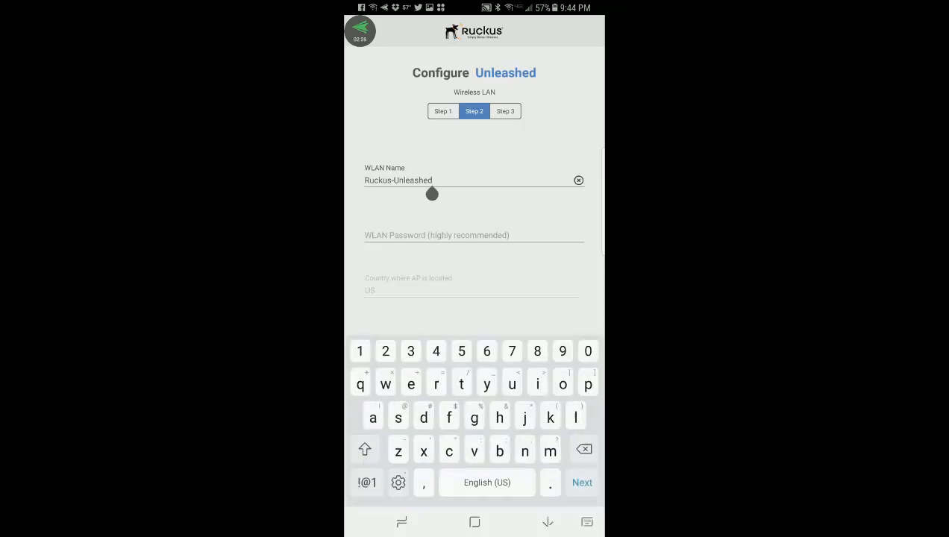
- Set the WLAN name to 'Ahwahnee Studio' with a verified password and advance to Administration
left_click(579, 180)
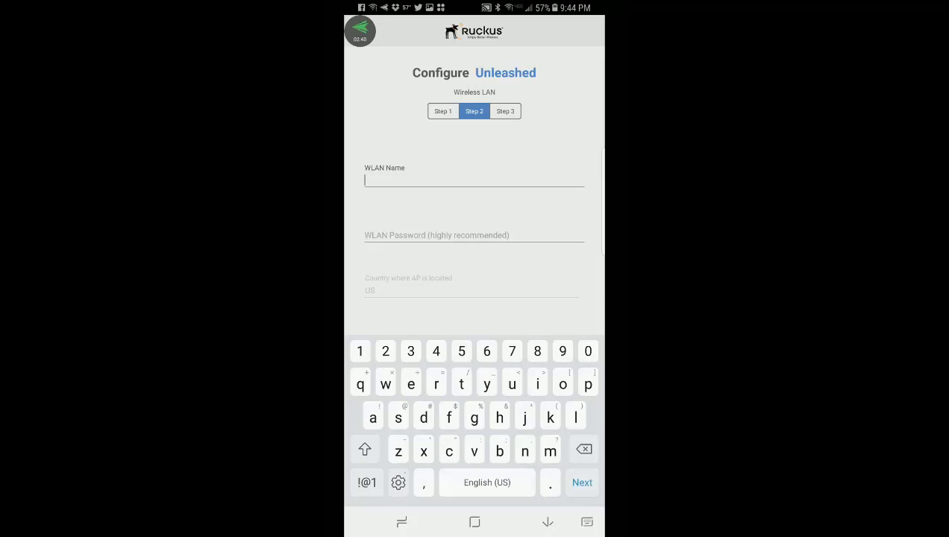
type("Ahwahnee Studio")
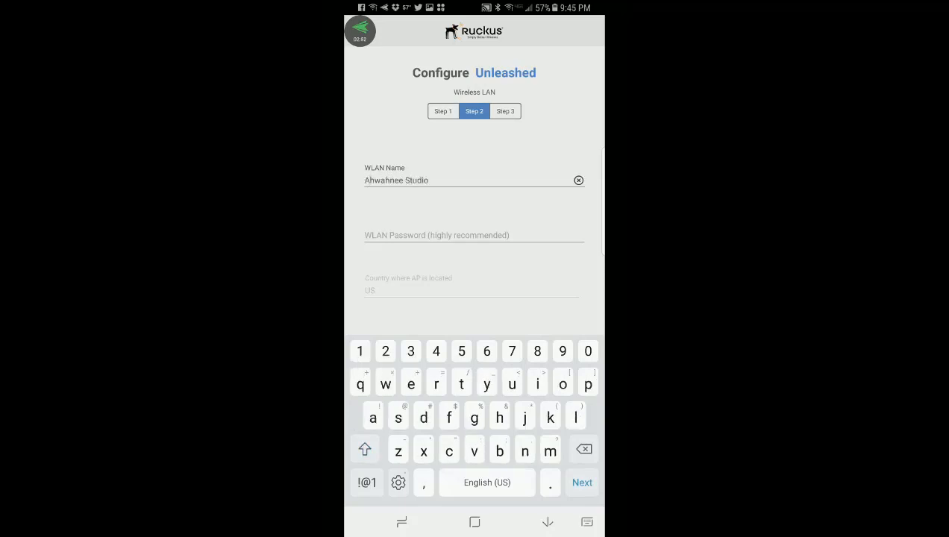
left_click(475, 235)
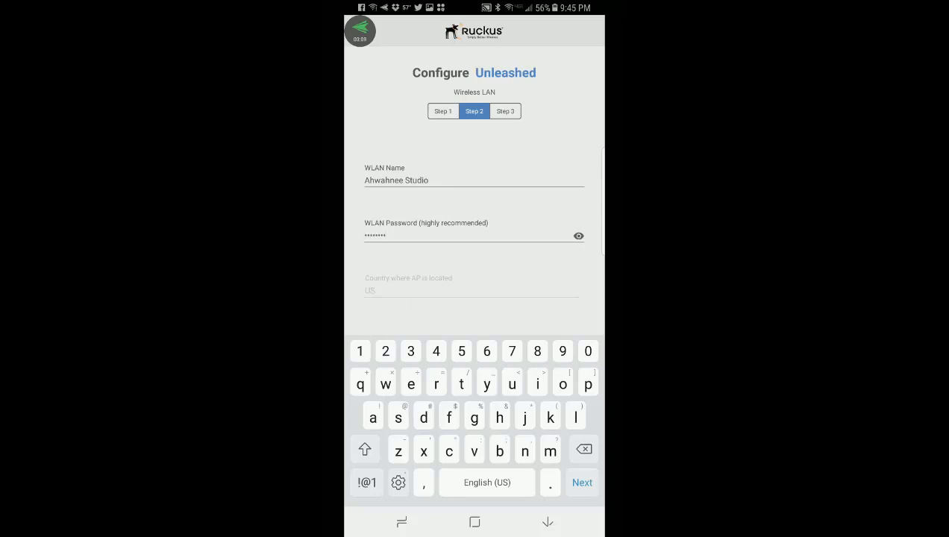
left_click(578, 236)
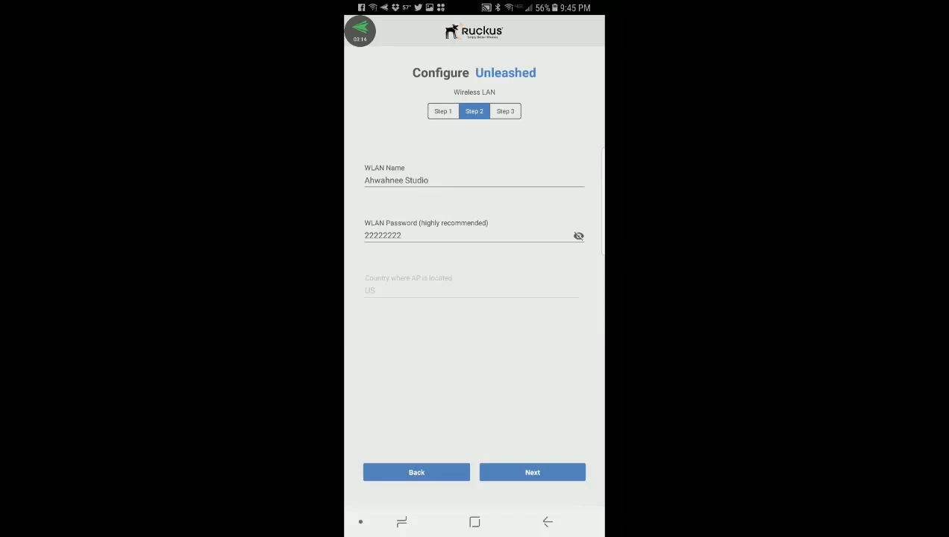
left_click(579, 236)
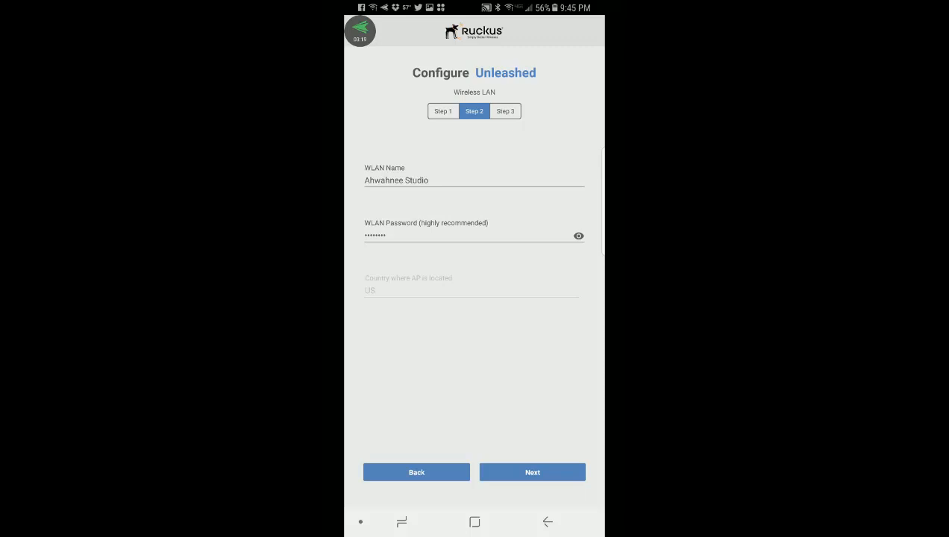
left_click(532, 472)
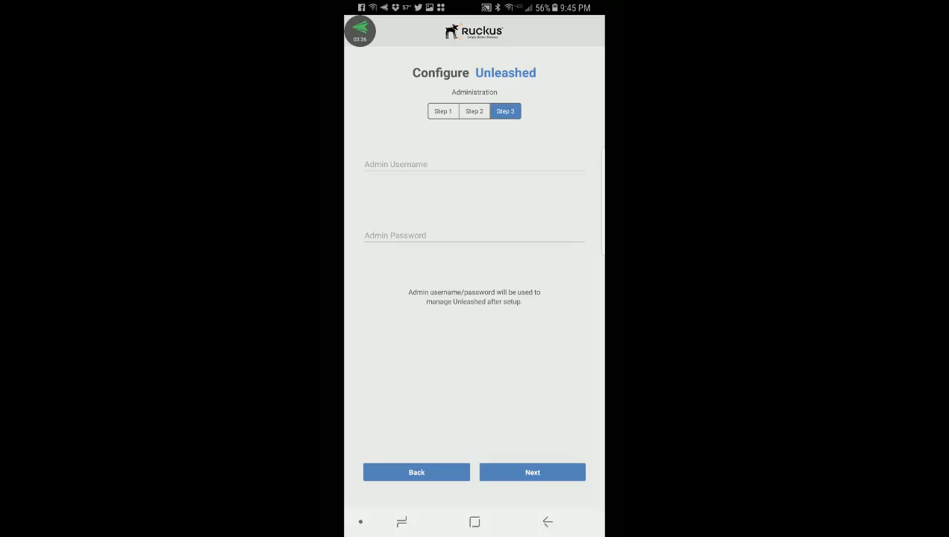
- Set admin username 'admin' with a masked password and advance to Setup Review
left_click(474, 165)
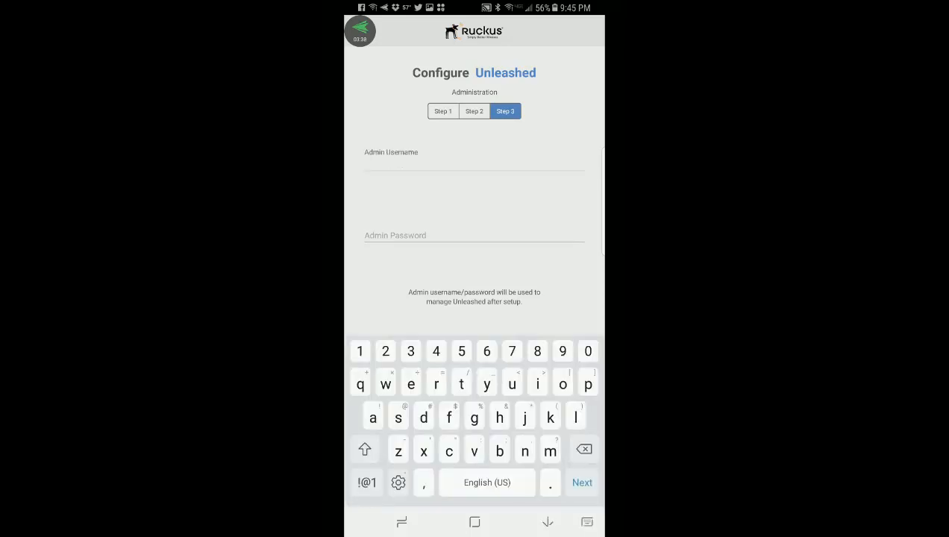
type("admin")
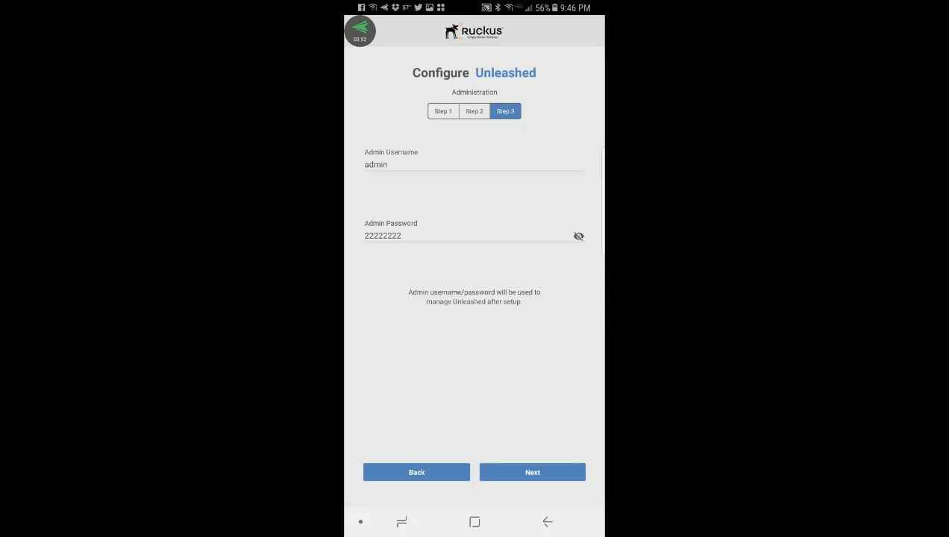
left_click(578, 237)
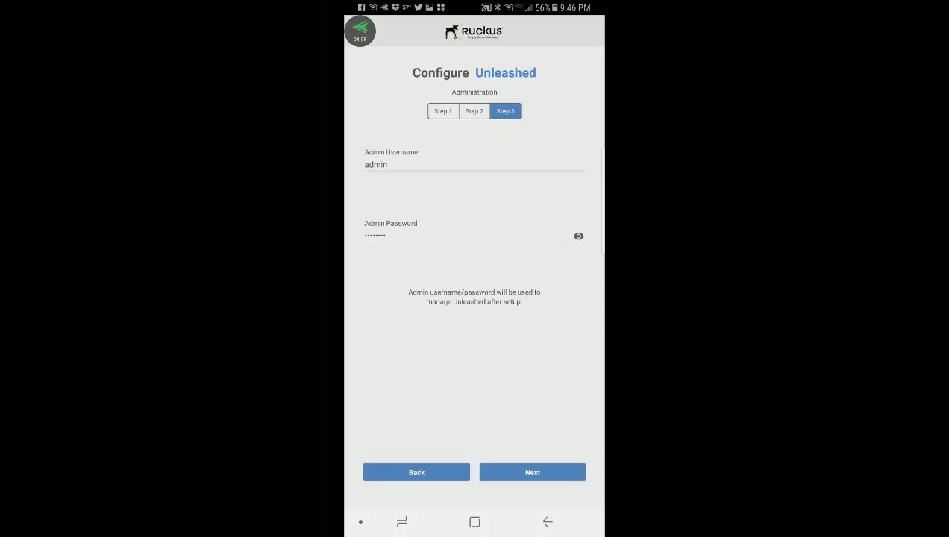
left_click(533, 472)
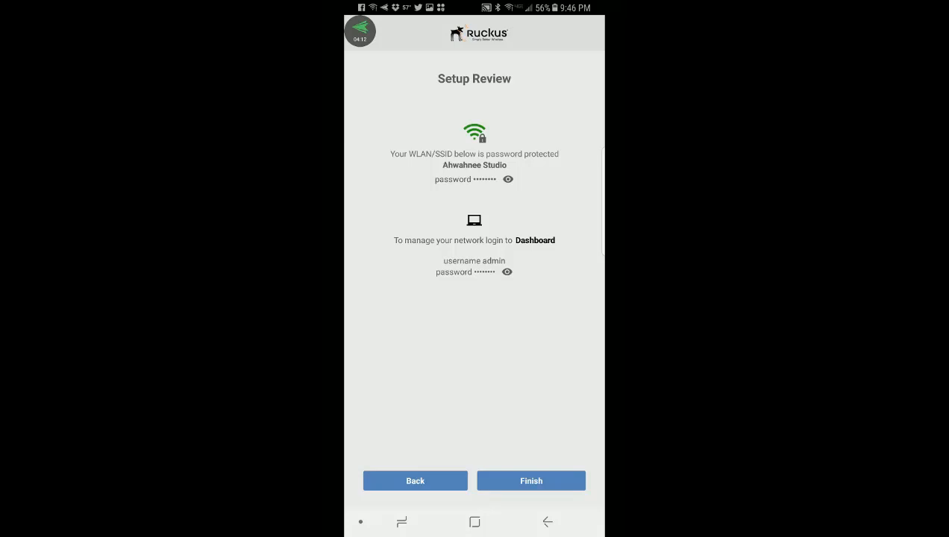
- Verify the admin password on Setup Review and finish applying the configuration
left_click(508, 272)
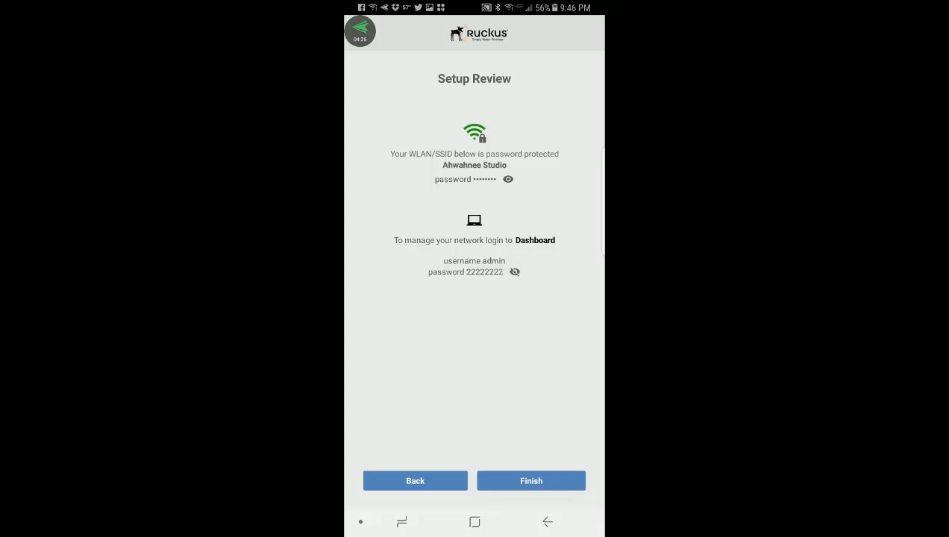
left_click(515, 271)
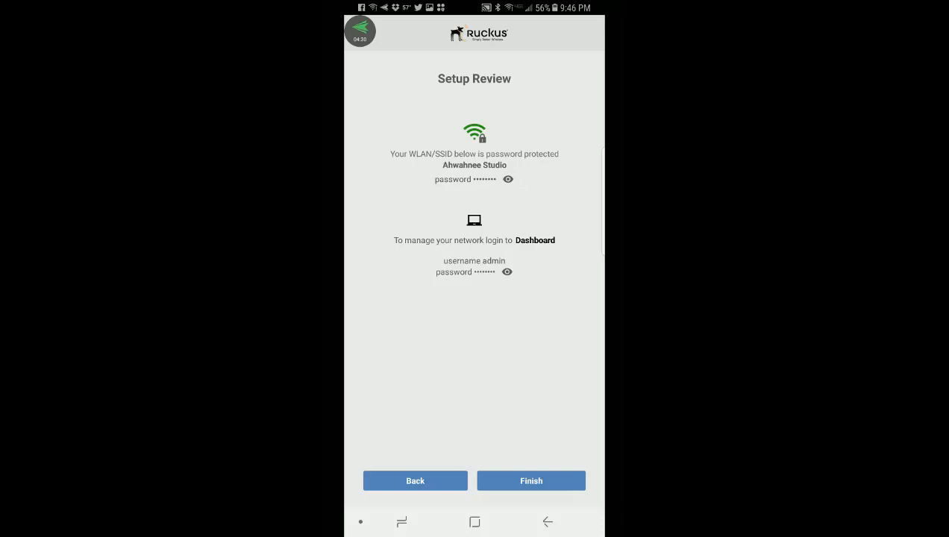
left_click(531, 480)
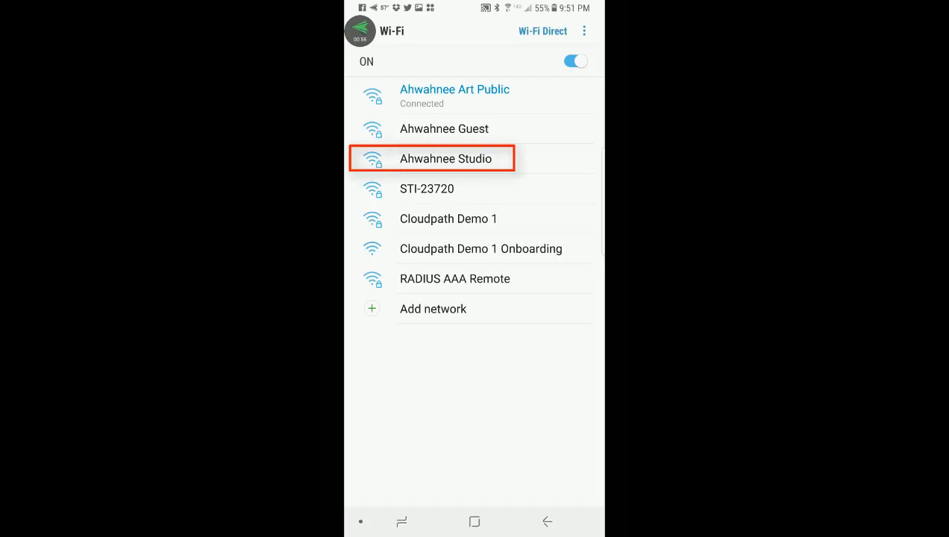
- Join the newly created Ahwahnee Studio Wi-Fi network
left_click(445, 159)
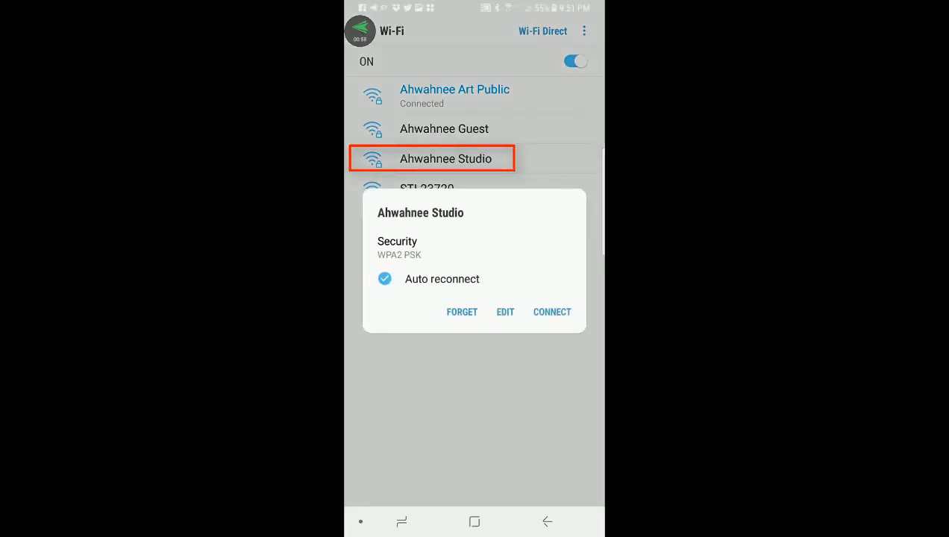
left_click(552, 312)
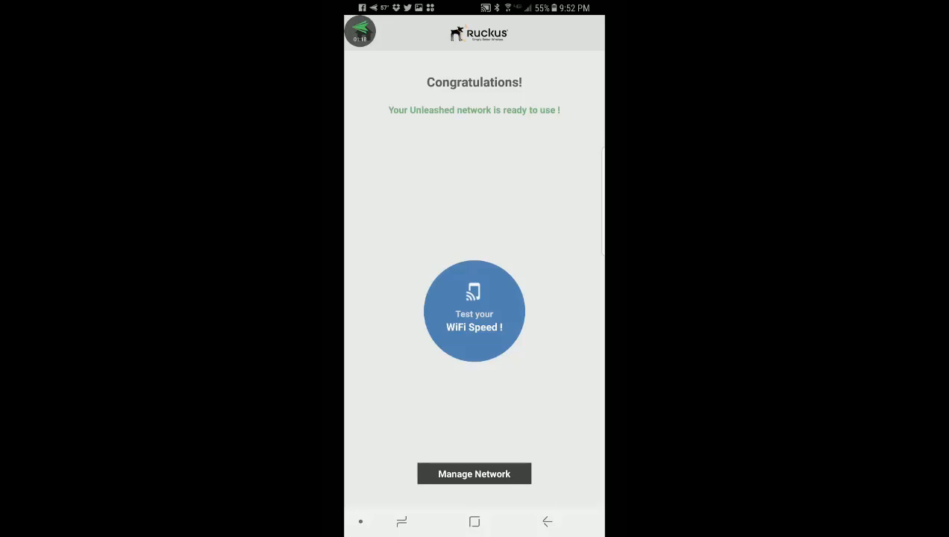
- Manage the network, skipping remote management, to reach the dashboard showing Ahwahnee Studio online
left_click(474, 474)
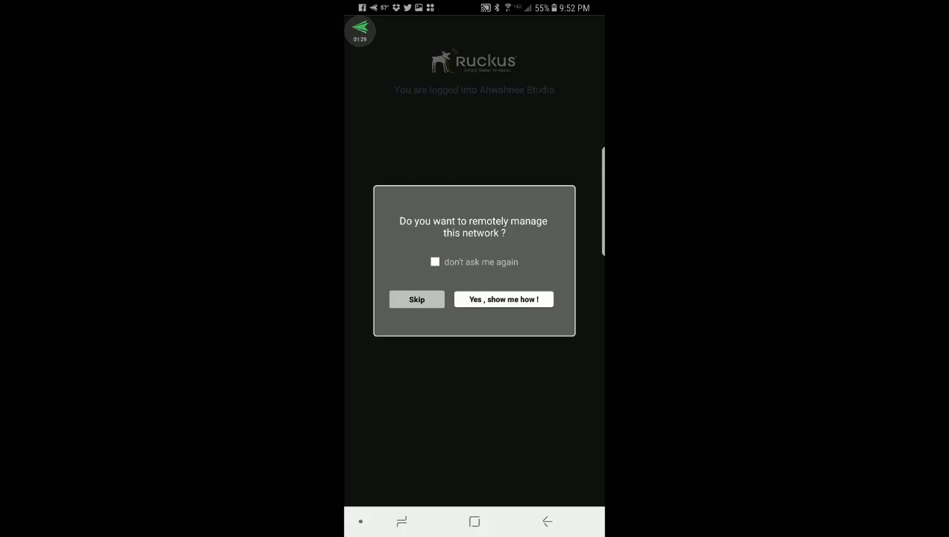
left_click(416, 300)
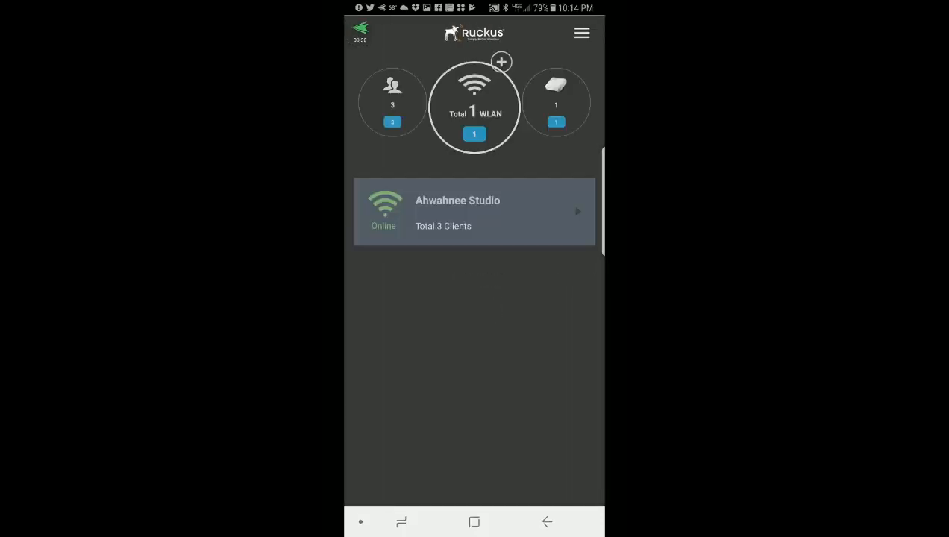